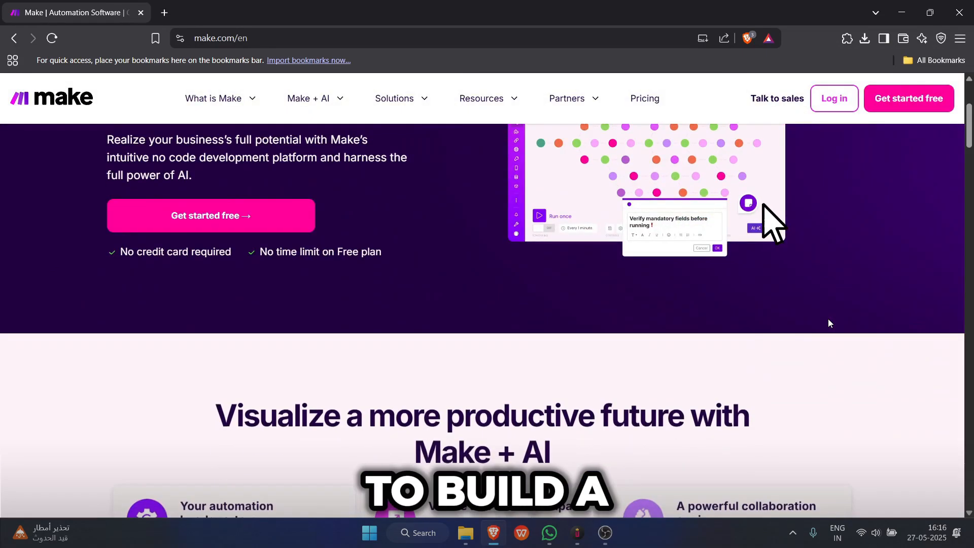
Step: Launch the Brave browser and create a new empty scenario from the Make dashboard
scroll("down", 3)
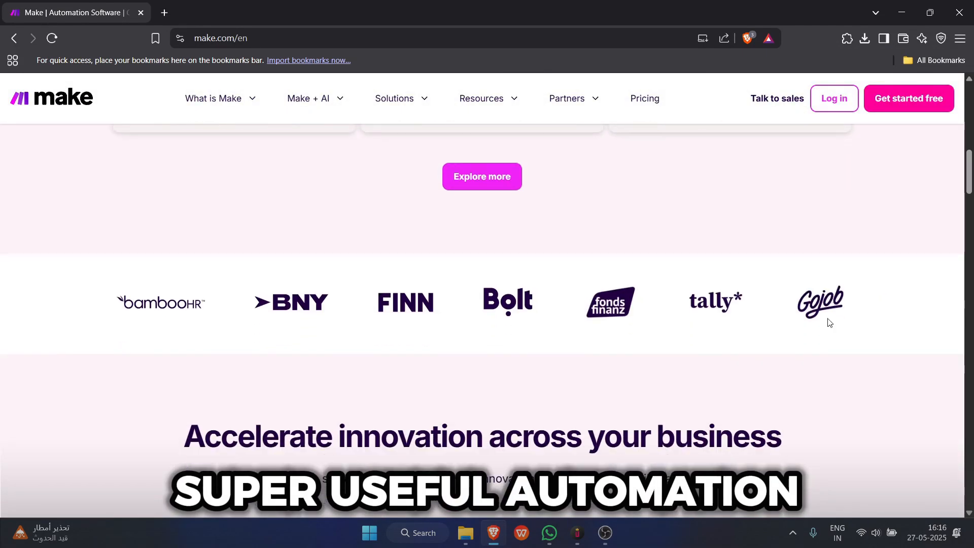
scroll("down", 3)
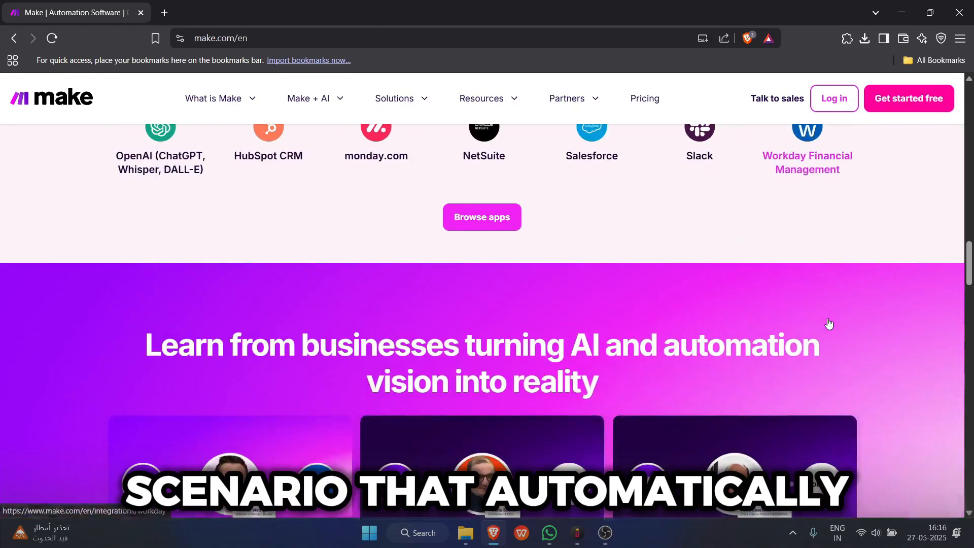
scroll("down", 3)
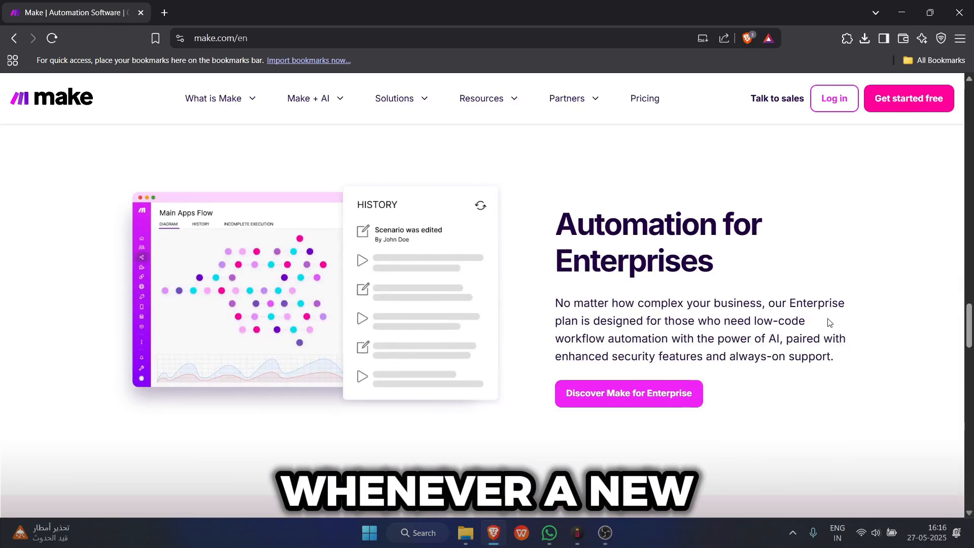
scroll("down", 3)
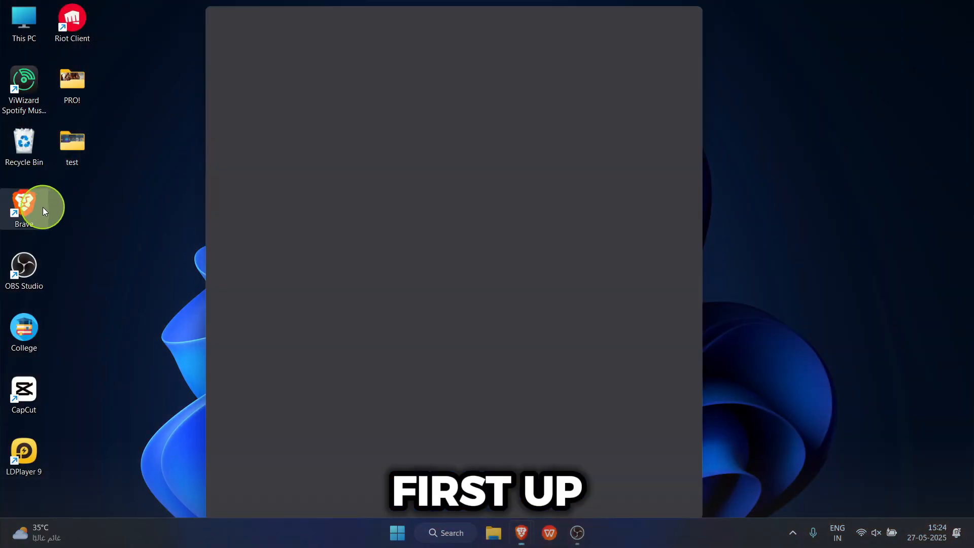
double_click(24, 202)
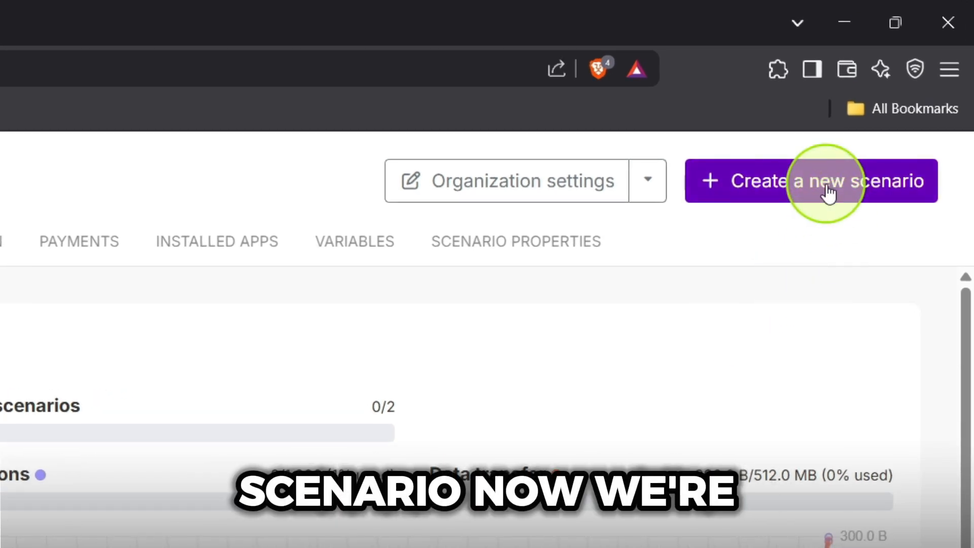
left_click(827, 181)
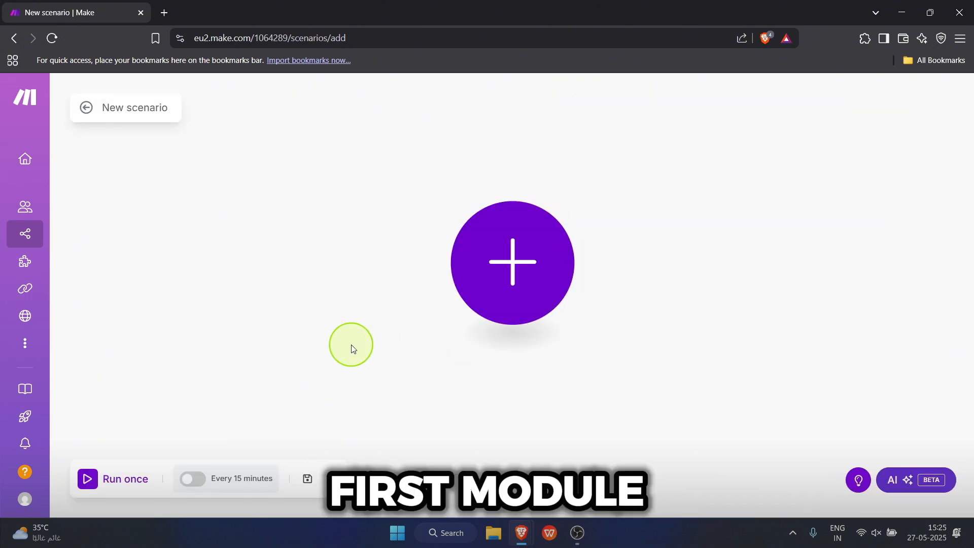
Step: Search 'Google sheet' and choose Google Sheets' Watch New Rows as the trigger
left_click(513, 262)
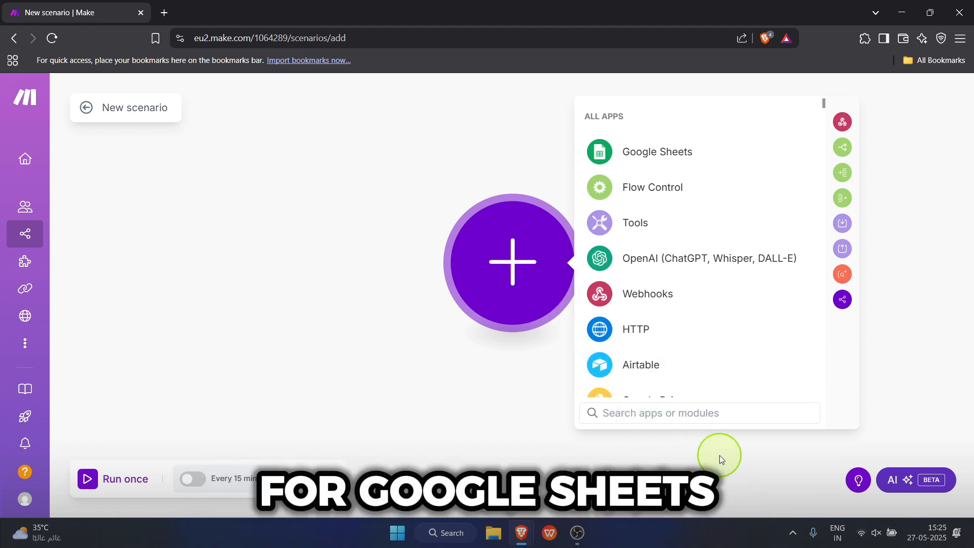
type("Google sheet")
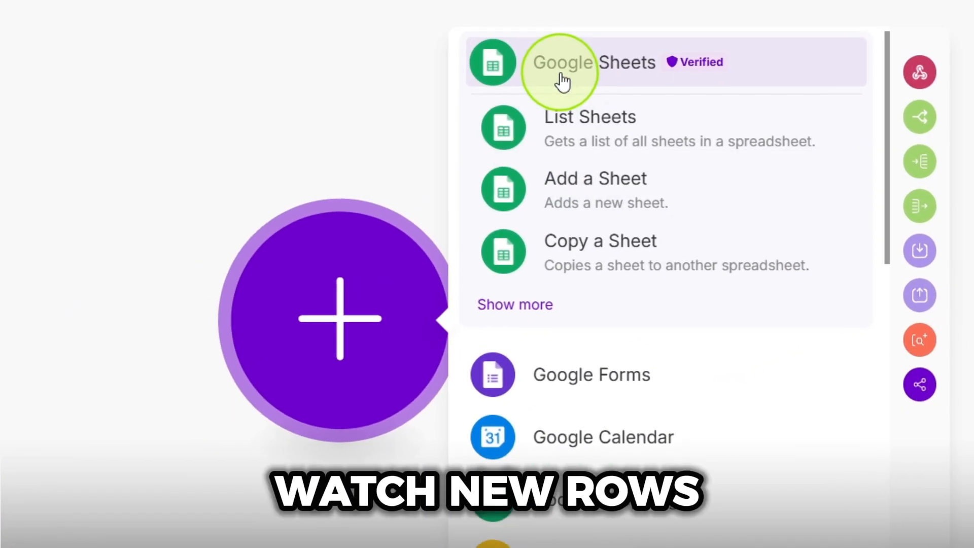
left_click(563, 65)
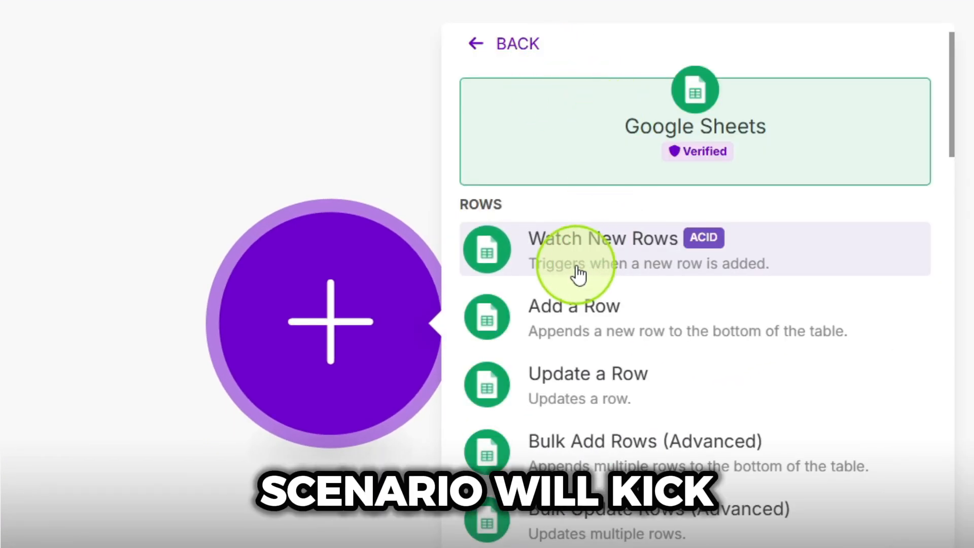
left_click(582, 258)
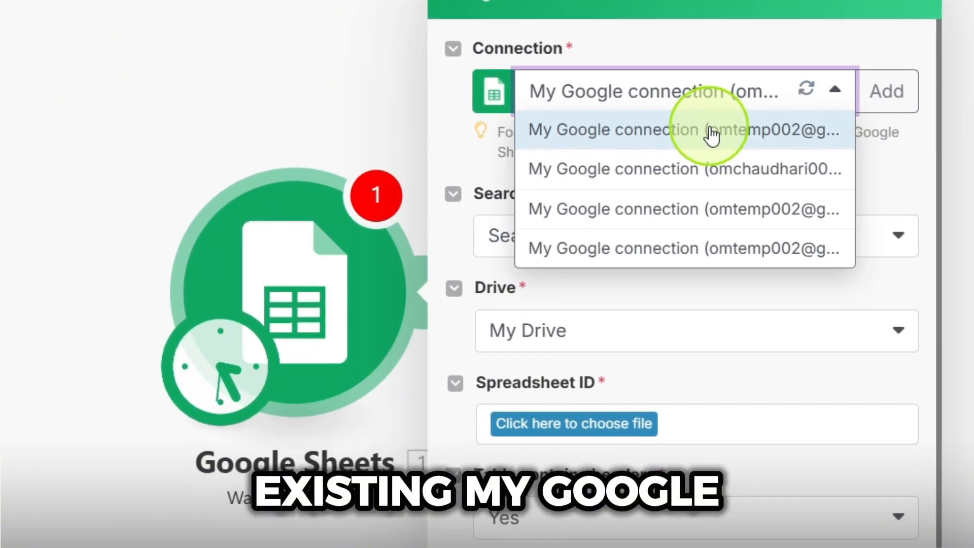
Step: Use the existing Google connection, My Drive's Make.com spreadsheet Sheet1, save, and start from all rows
left_click(709, 129)
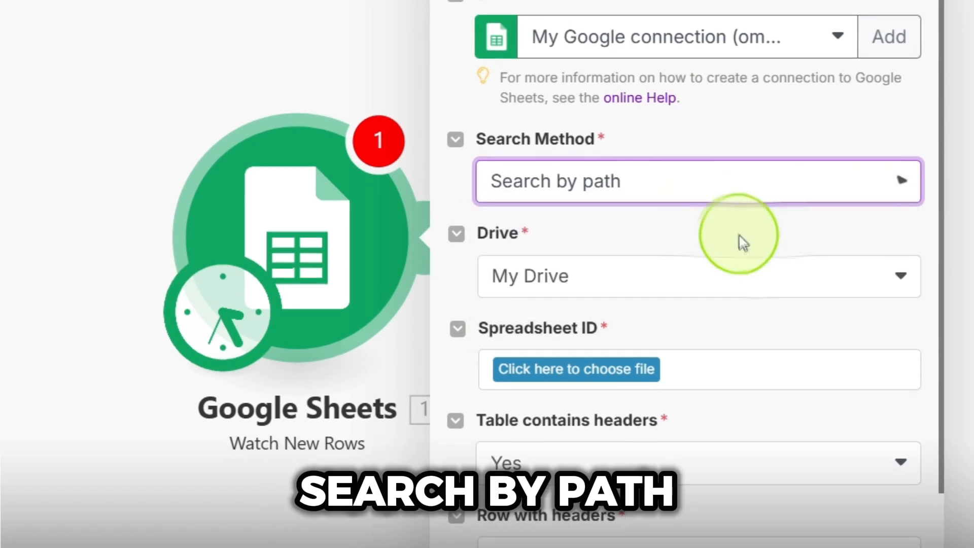
left_click(716, 276)
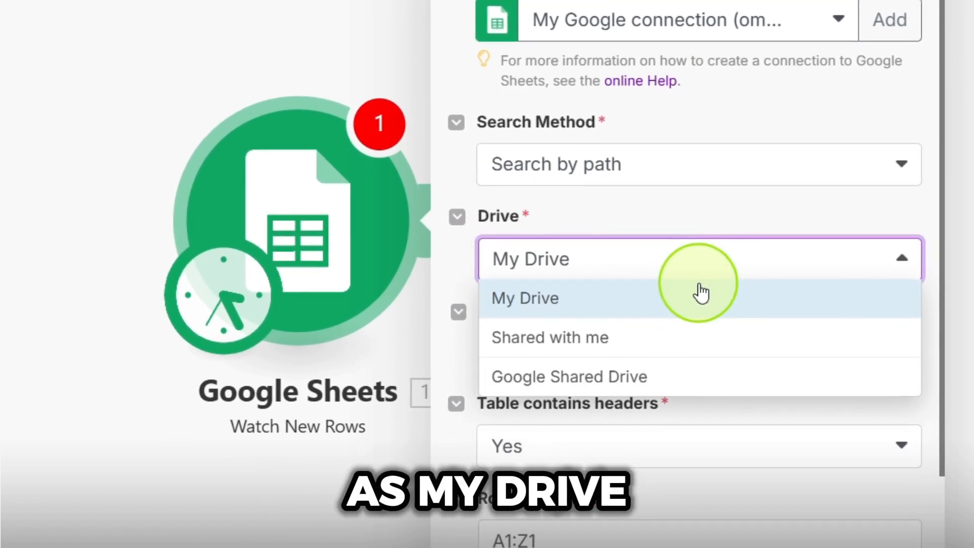
left_click(525, 298)
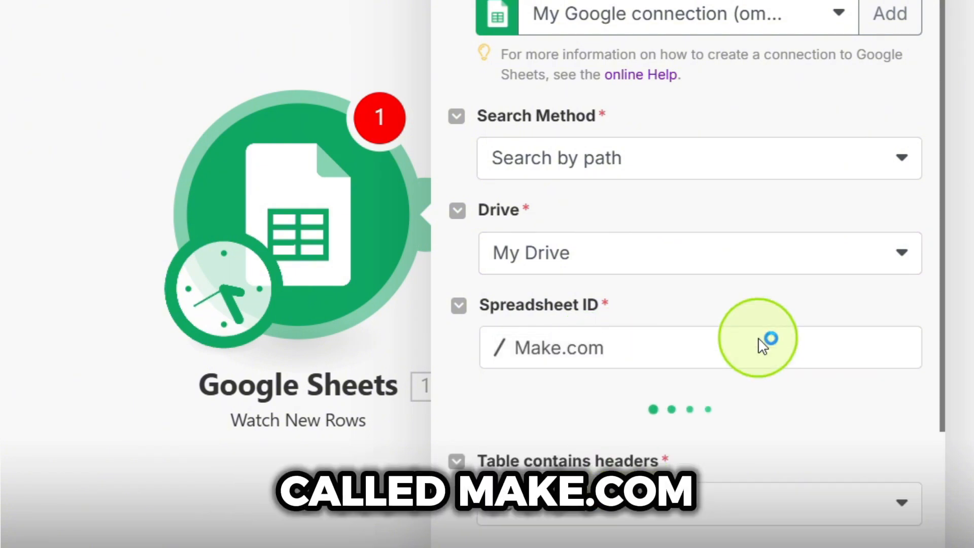
scroll("down", 3)
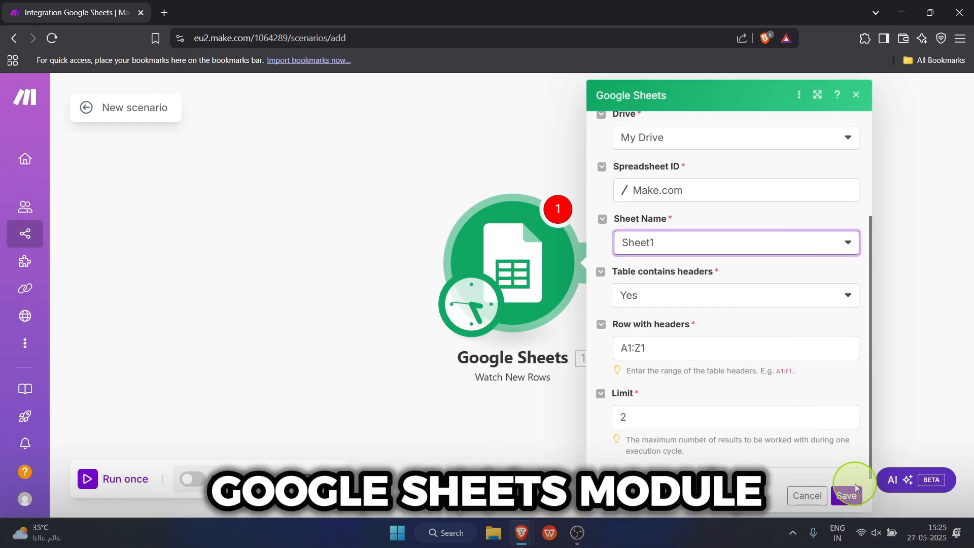
left_click(846, 495)
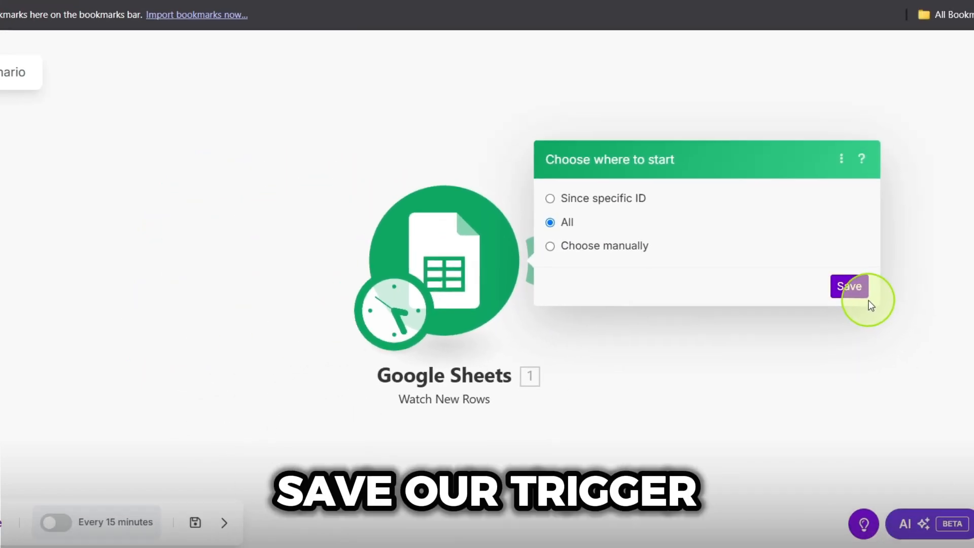
left_click(850, 286)
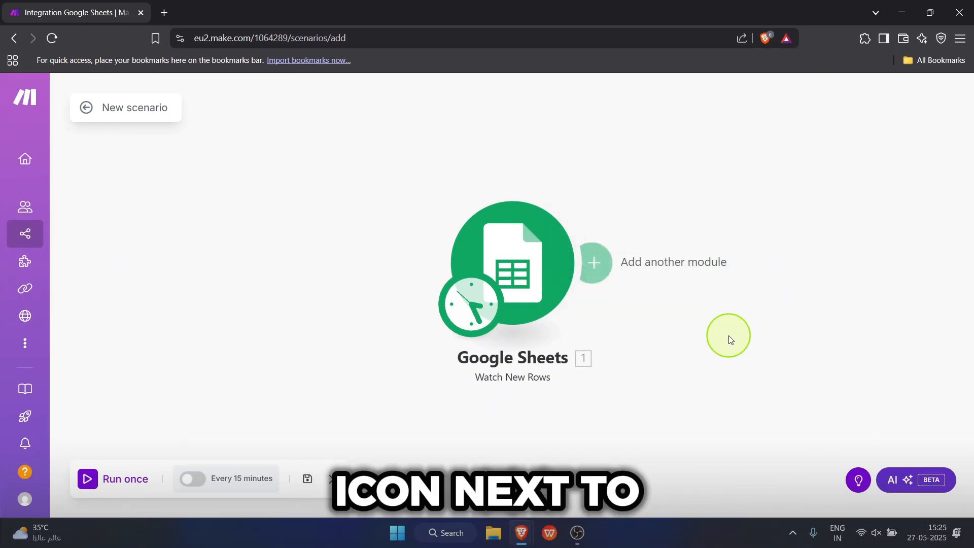
Step: Search 'Gma' and add Gmail's Send an Email as the second module
left_click(594, 262)
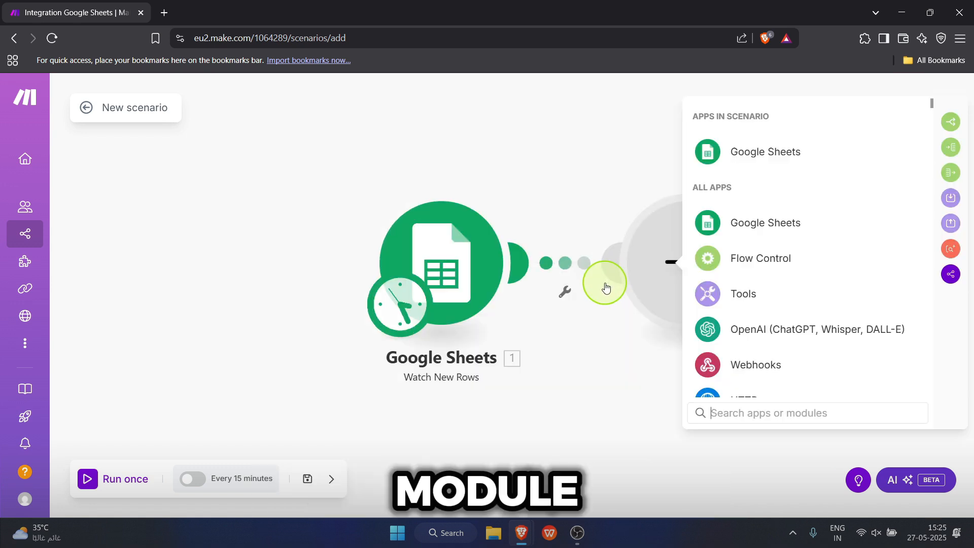
type("Gma")
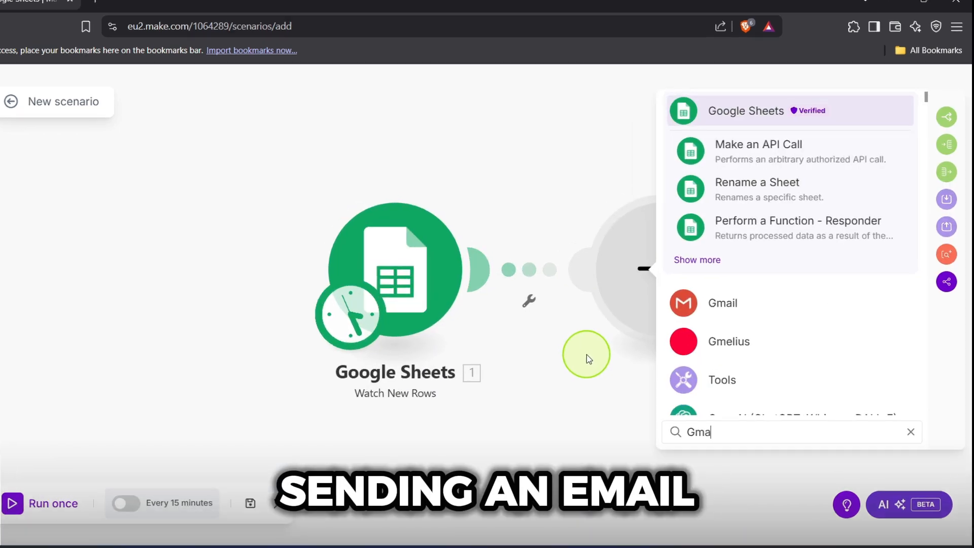
left_click(723, 303)
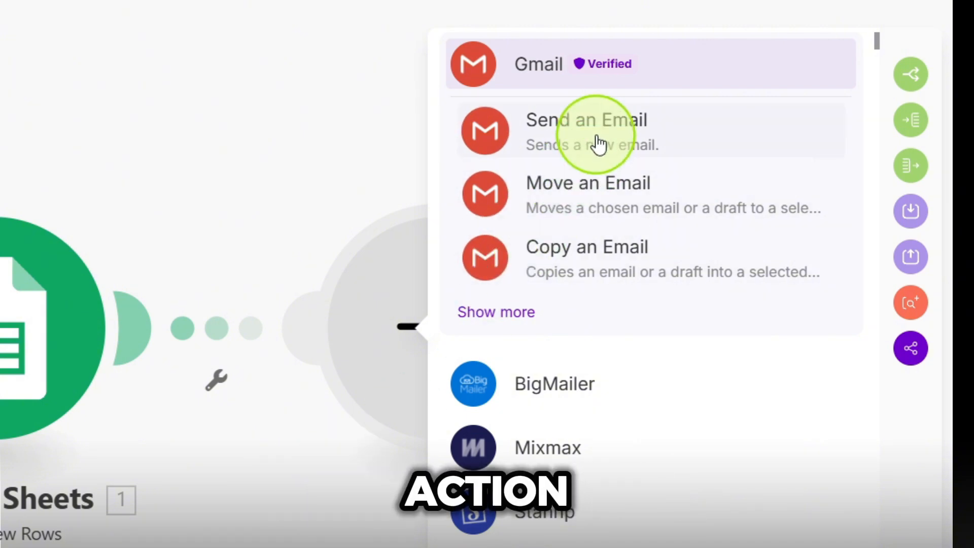
left_click(583, 121)
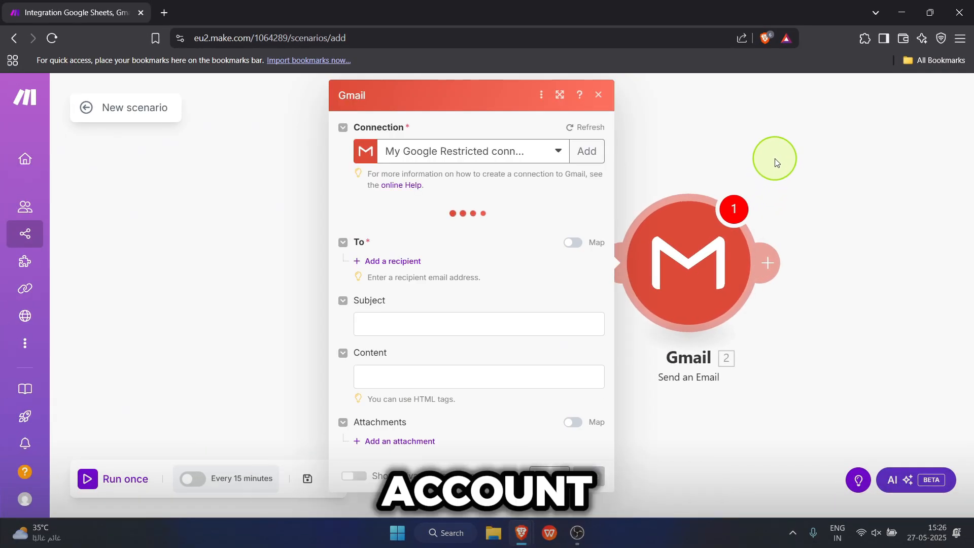
Step: Create a new Gmail connection and start Sign in with Google authorization
left_click(586, 151)
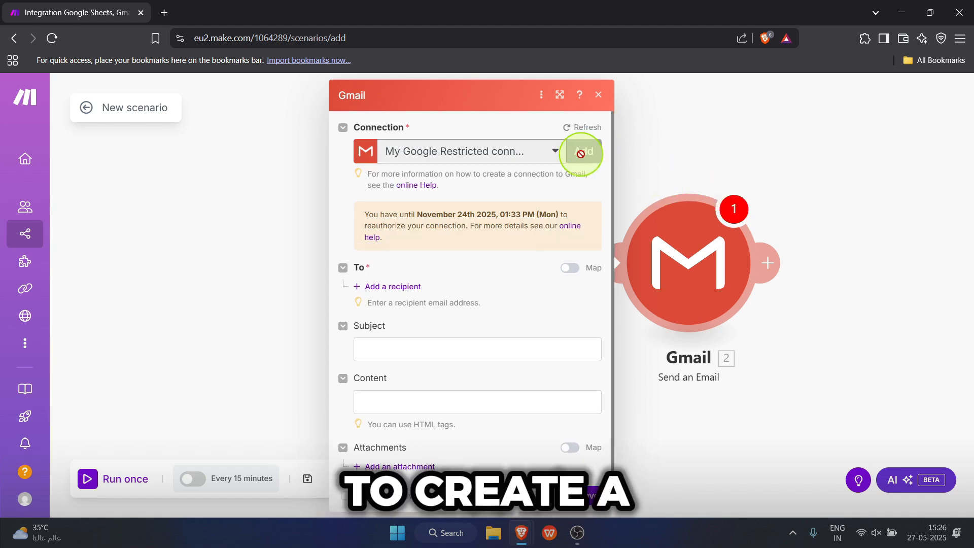
left_click(583, 152)
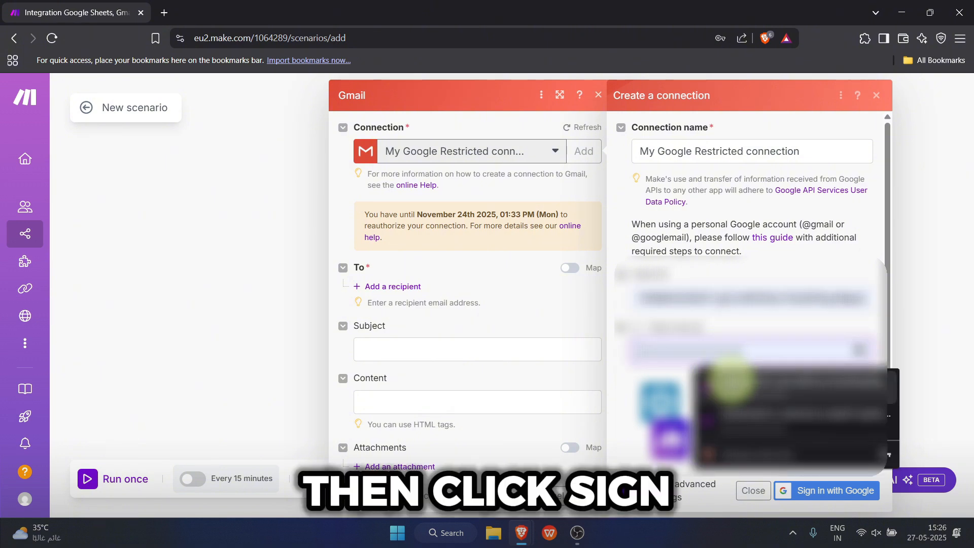
left_click(832, 491)
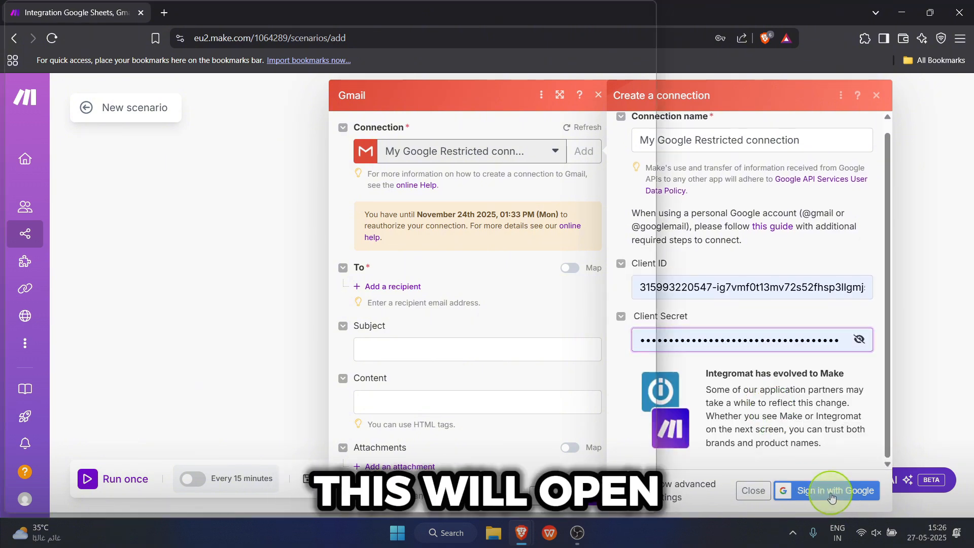
left_click(833, 491)
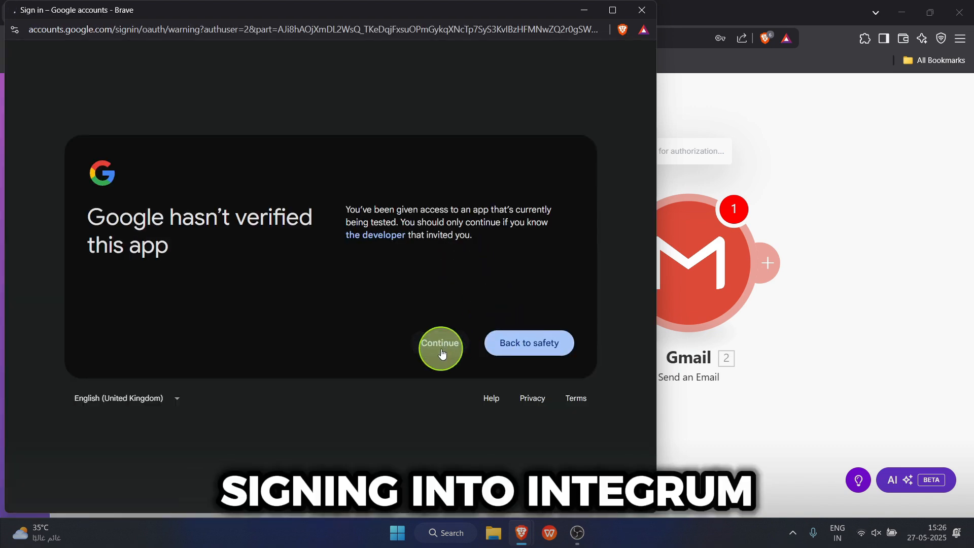
Step: Continue past the unverified-app warning and grant integromat.com access to the Google account
left_click(440, 343)
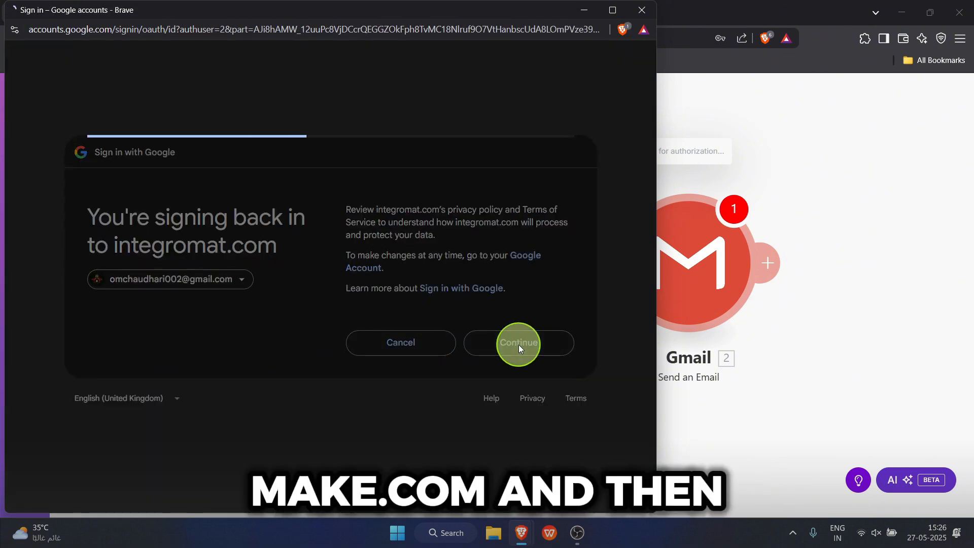
left_click(519, 342)
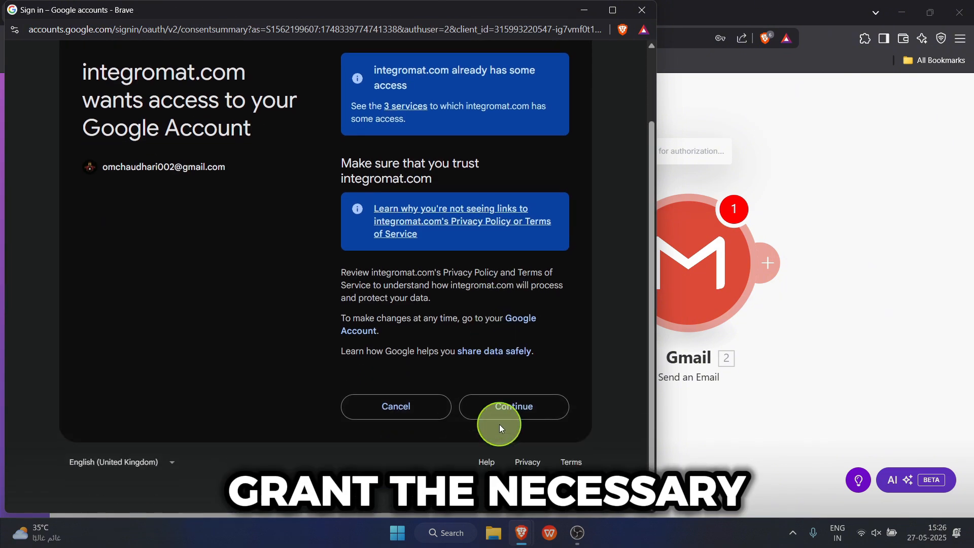
left_click(513, 406)
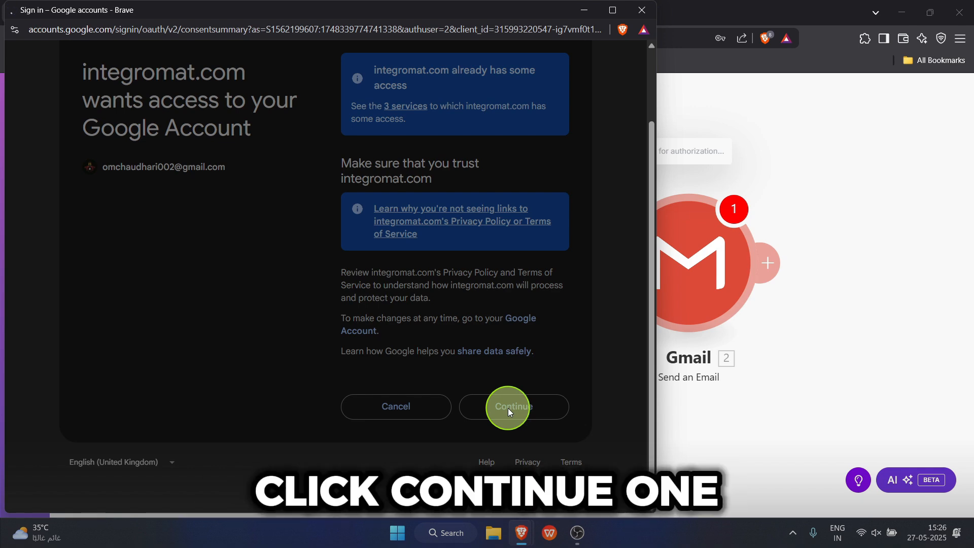
left_click(513, 406)
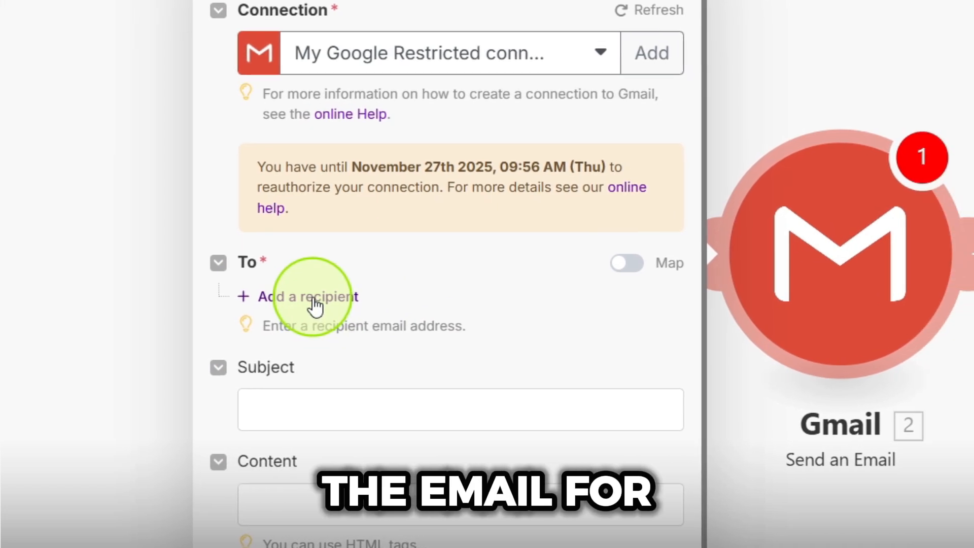
left_click(309, 296)
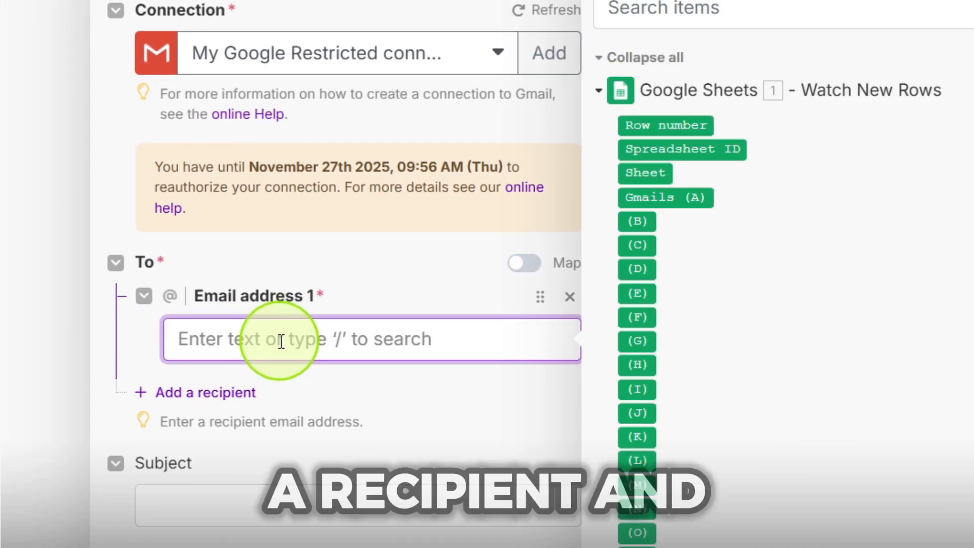
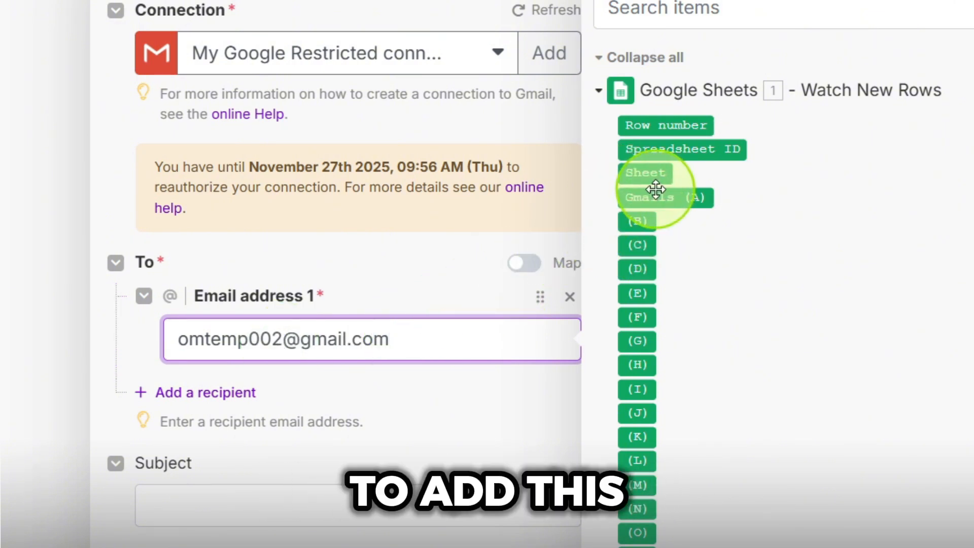
left_click(645, 172)
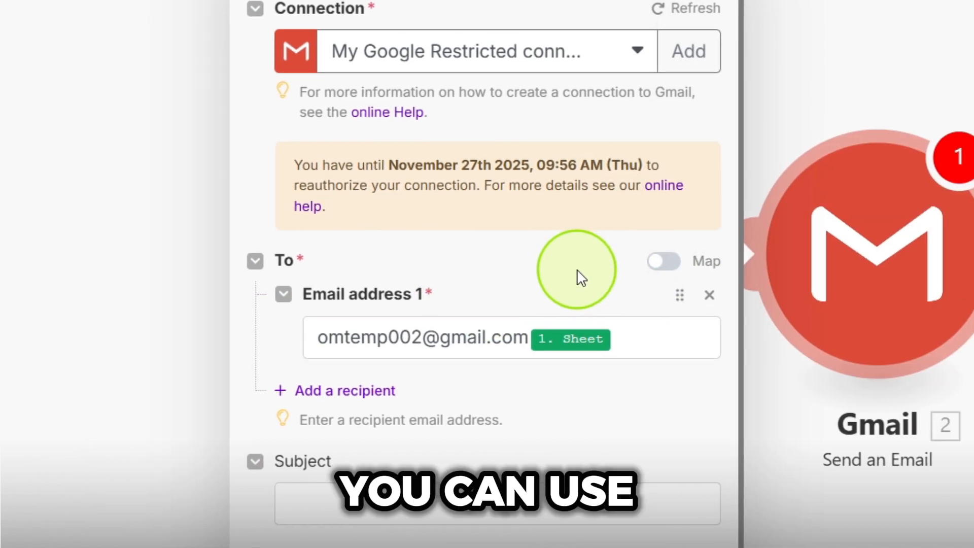
Step: Set the subject to 'Make.co' and the content to 'Hello From Make.com'
left_click(486, 397)
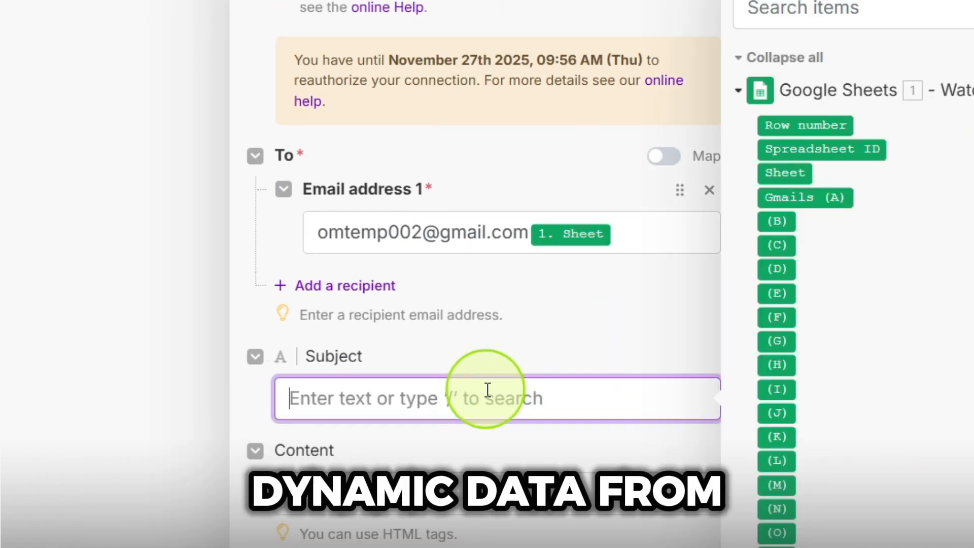
type("Make.com")
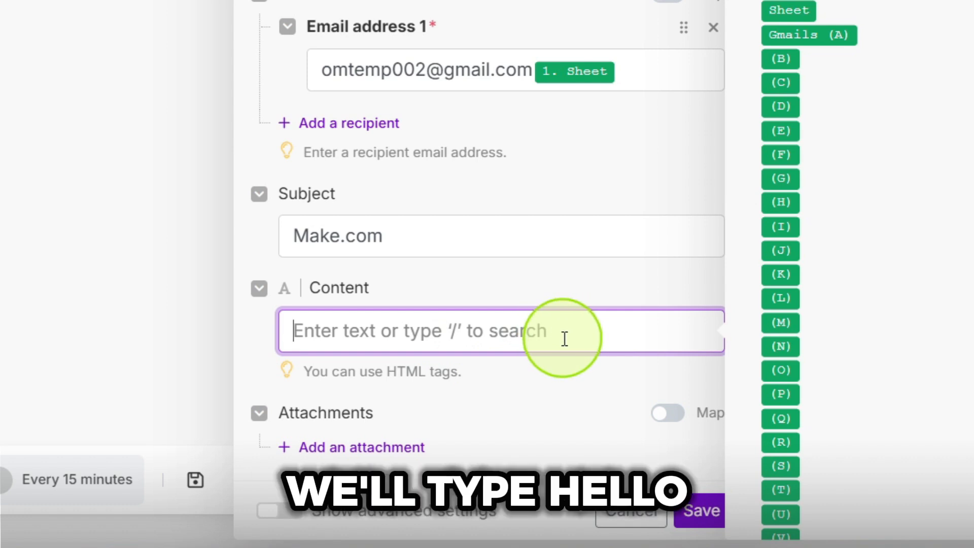
type("Hello From")
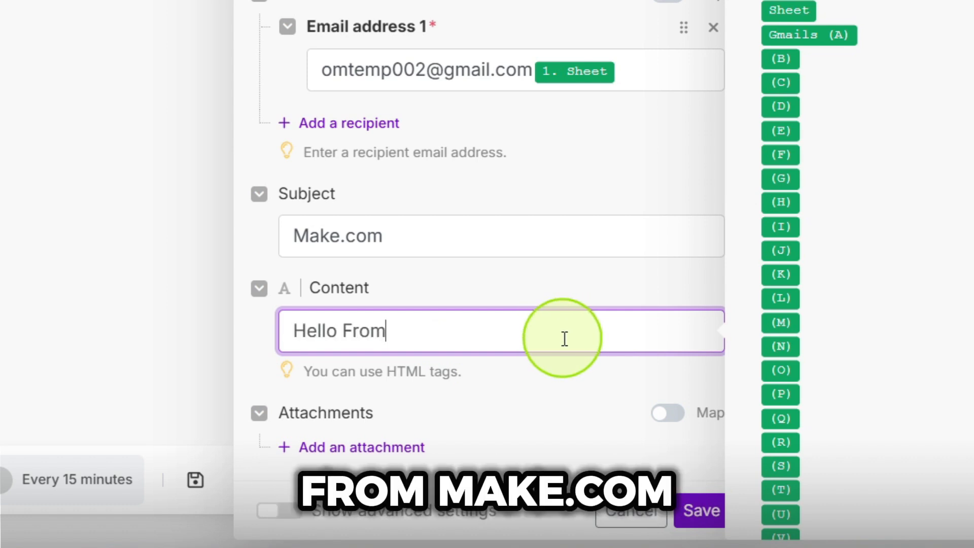
type("Make.com")
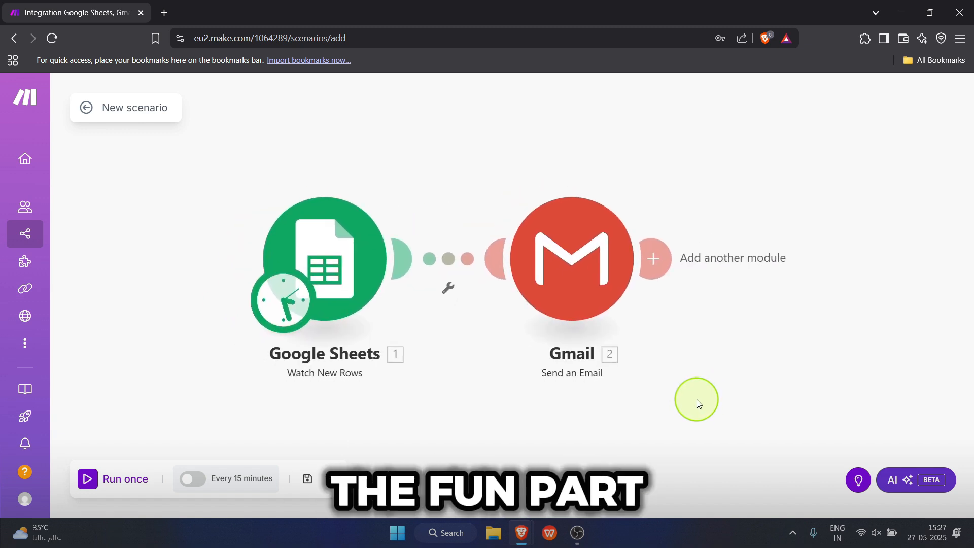
Step: Save the scenario and run it once so both modules complete successfully
left_click(307, 479)
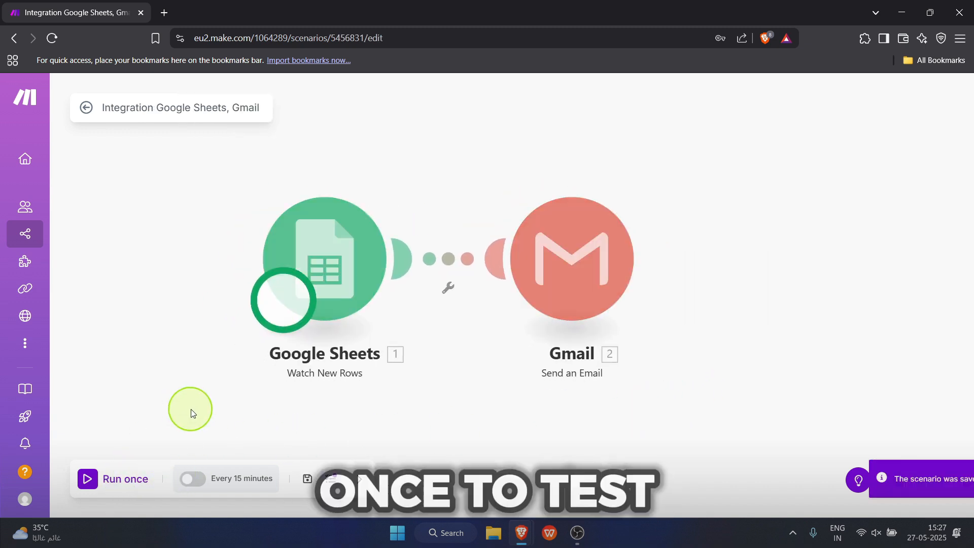
left_click(115, 479)
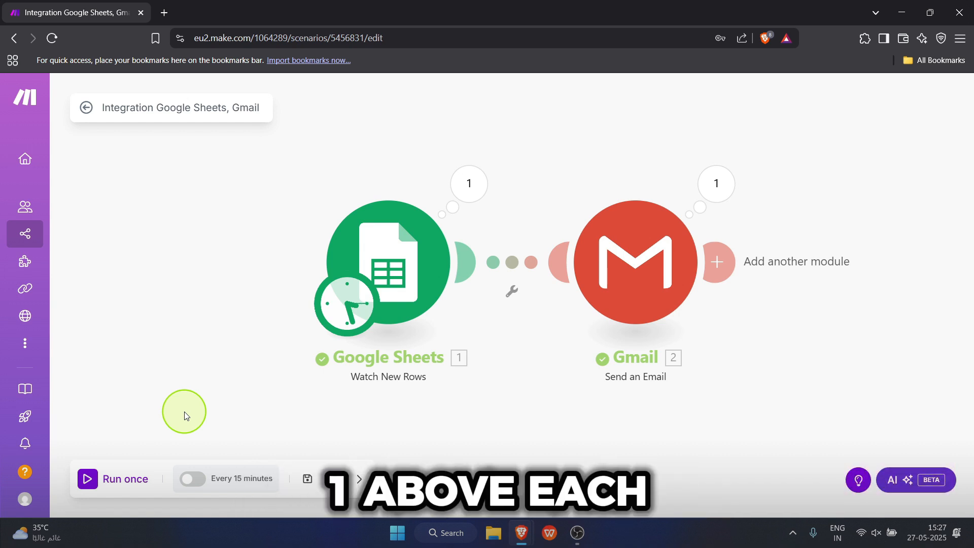
mouse_move(187, 409)
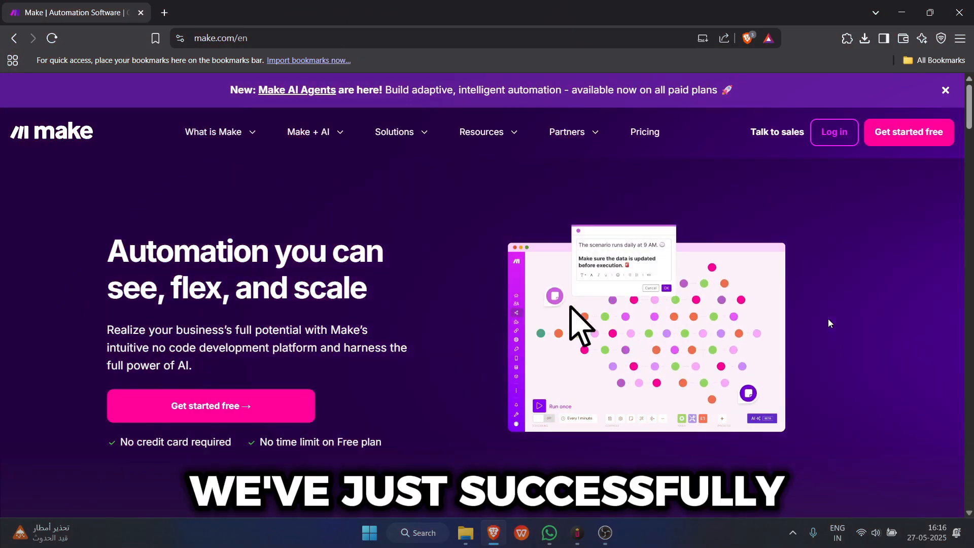
scroll("down", 3)
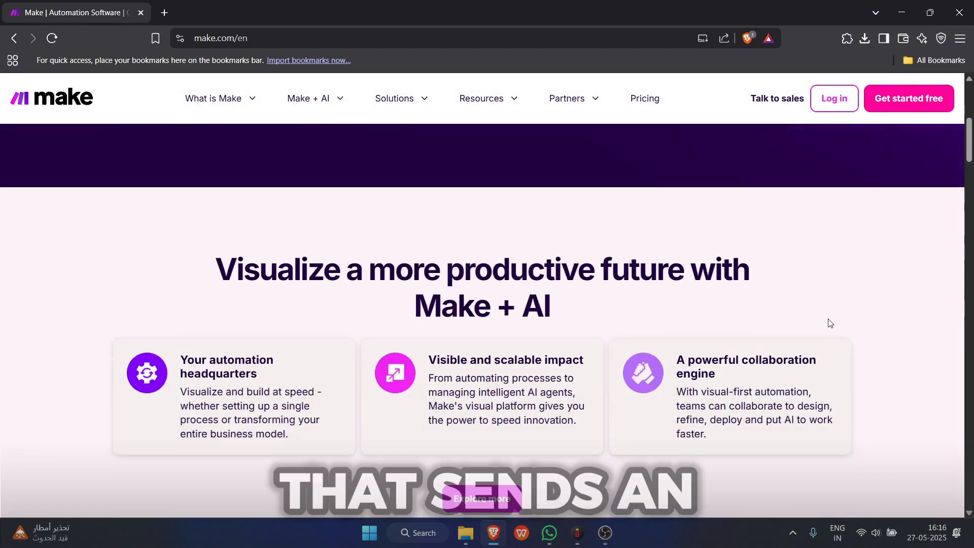
scroll("down", 3)
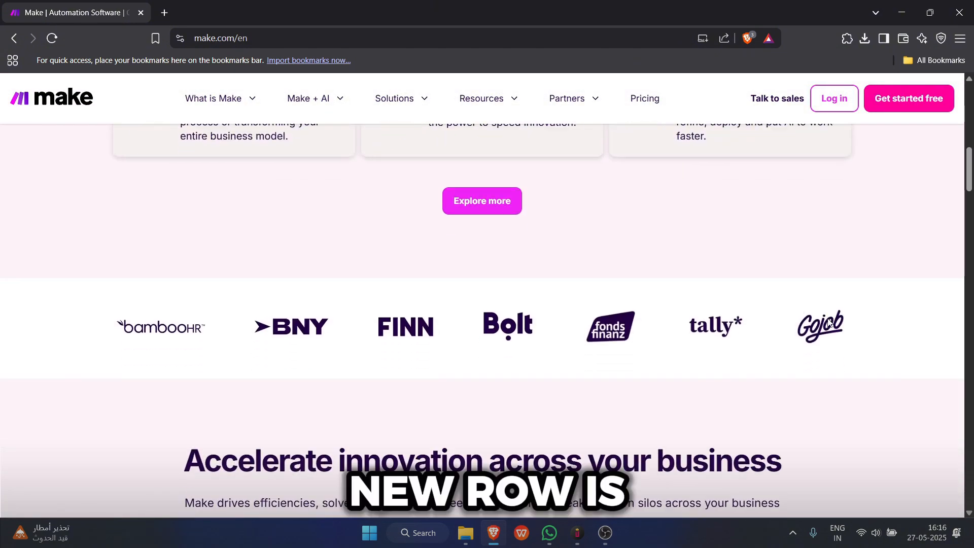
scroll("down", 3)
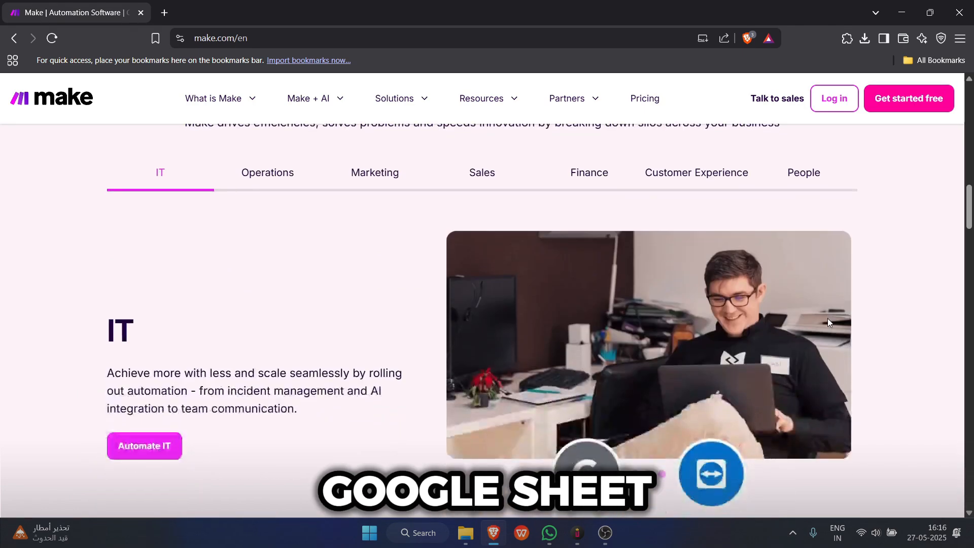
scroll("down", 3)
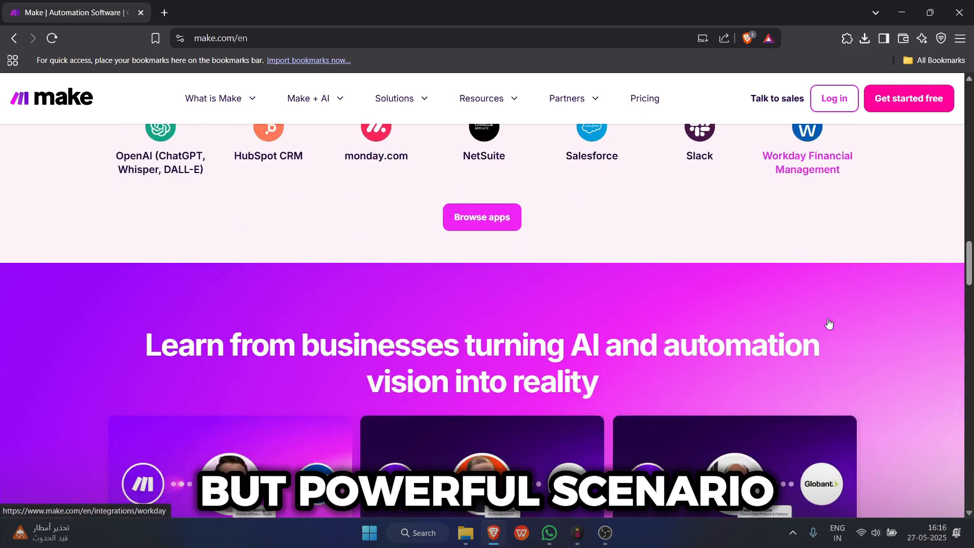
scroll("down", 3)
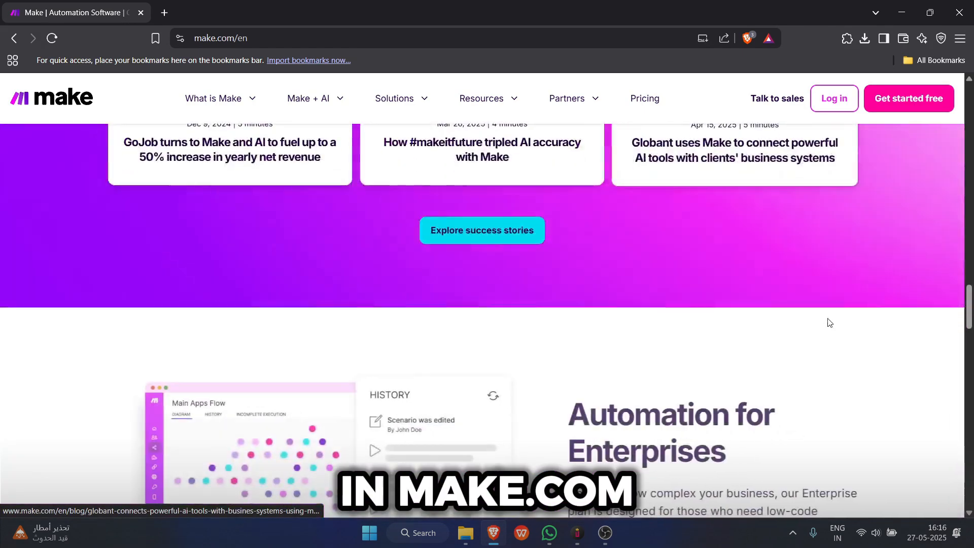
scroll("down", 3)
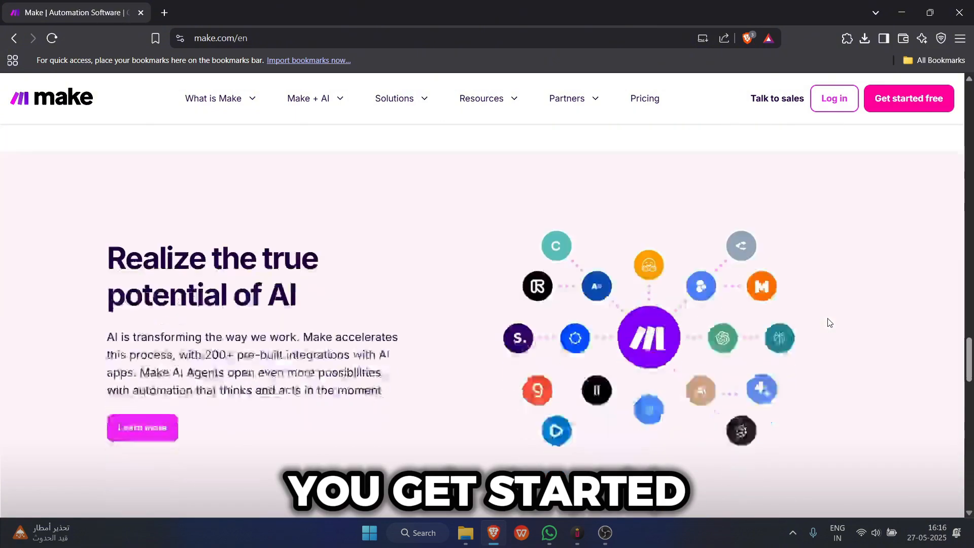
scroll("down", 3)
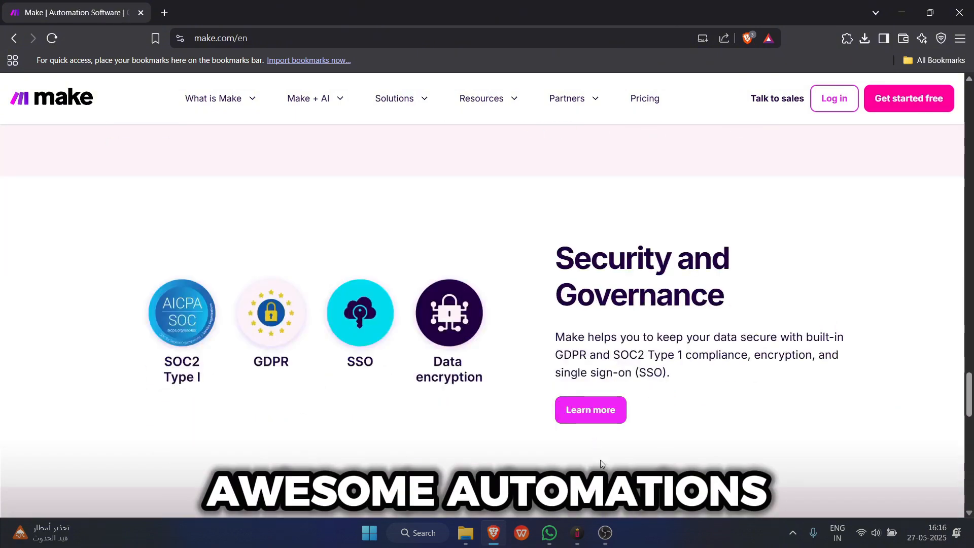